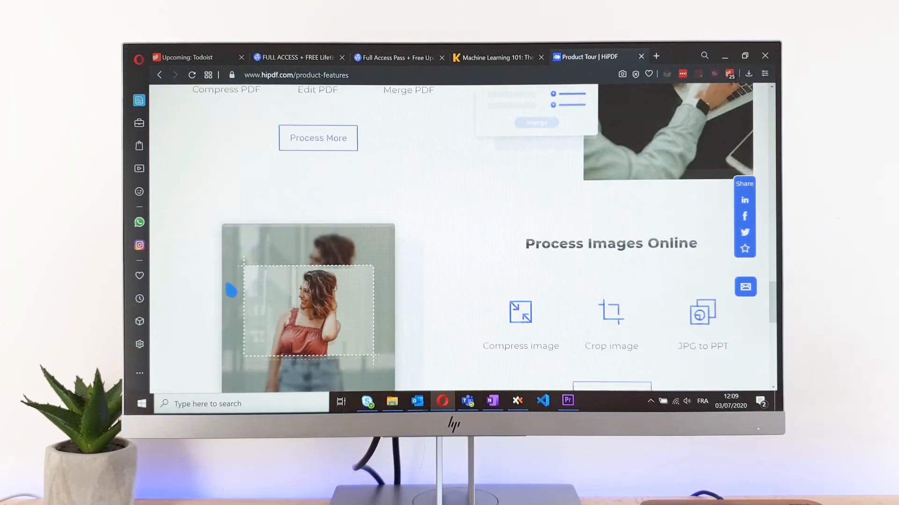
scroll("down", 3)
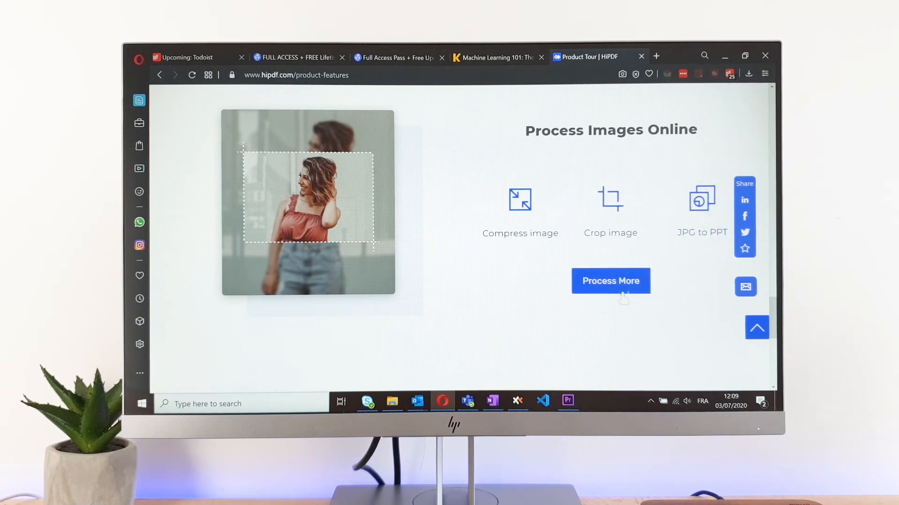
scroll("down", 3)
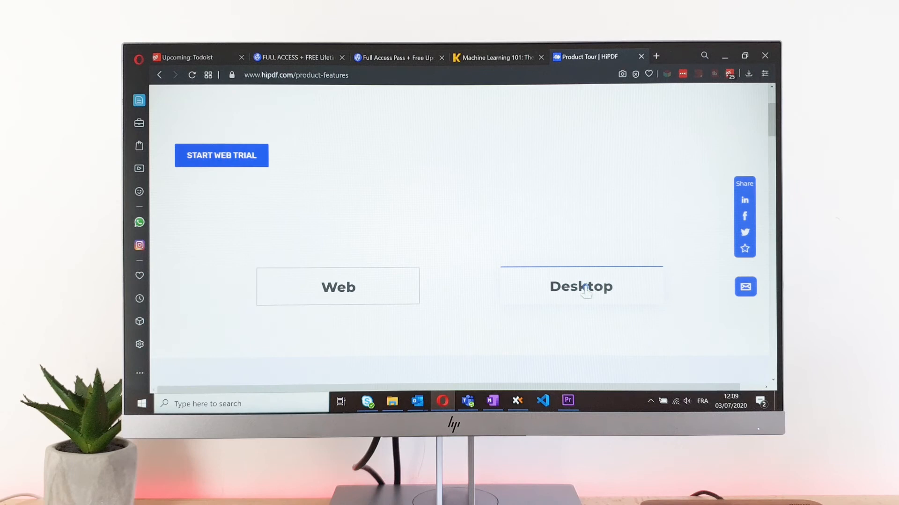
scroll("down", 3)
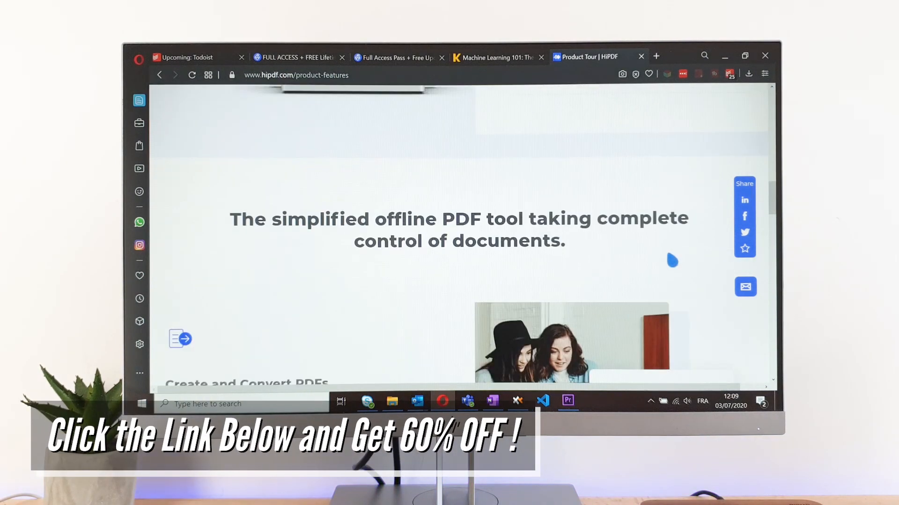
scroll("down", 3)
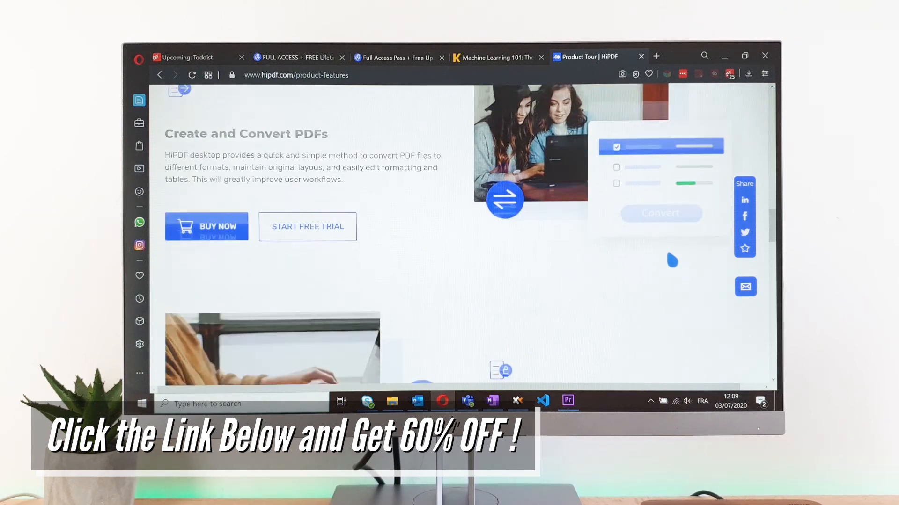